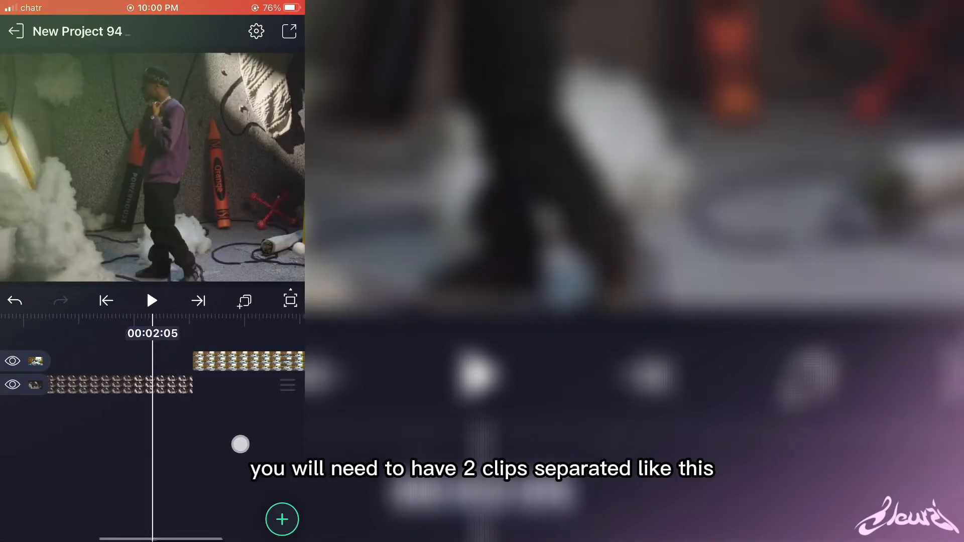
Play back the two separated clips and select the first clip to show its layer options.
left_click(152, 301)
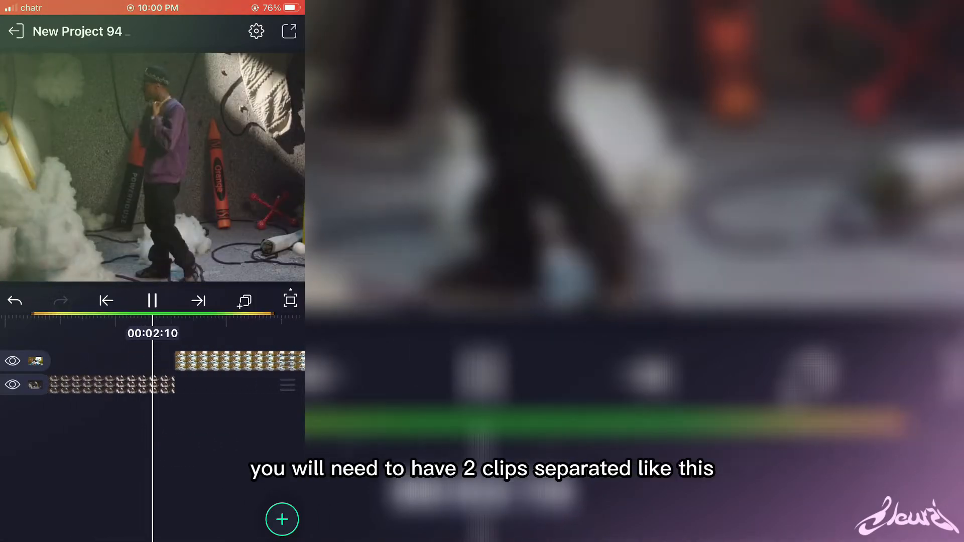
left_click(151, 301)
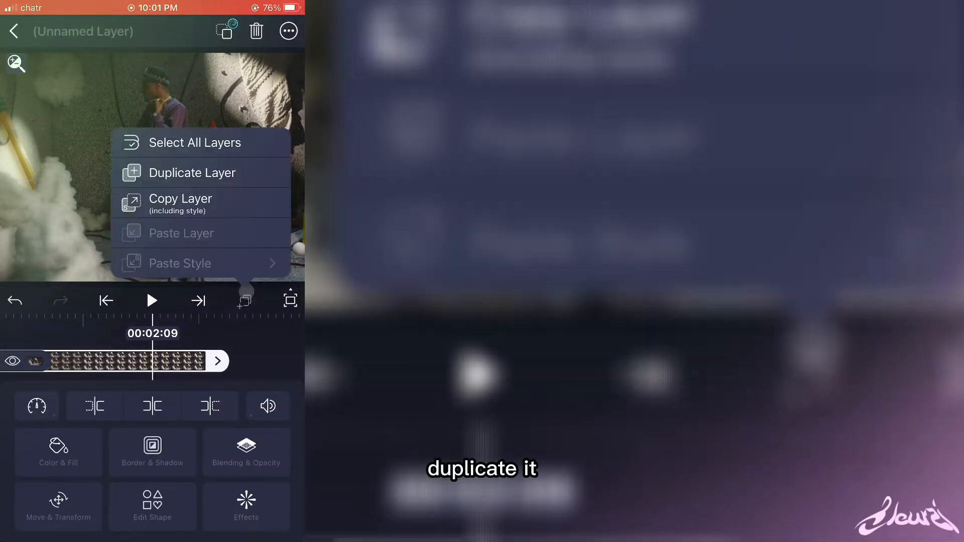
Duplicate the first and second clips, then select the first clip's copy.
left_click(191, 173)
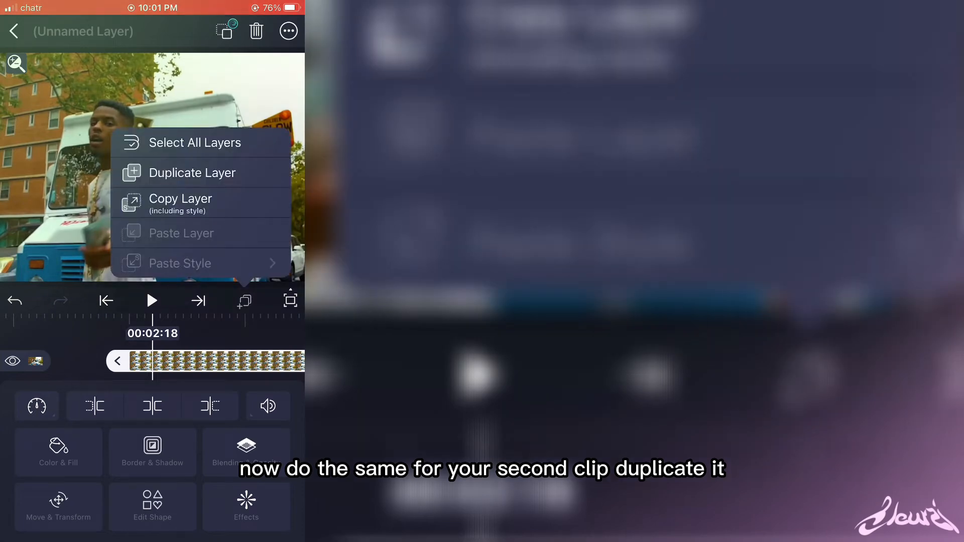
left_click(191, 172)
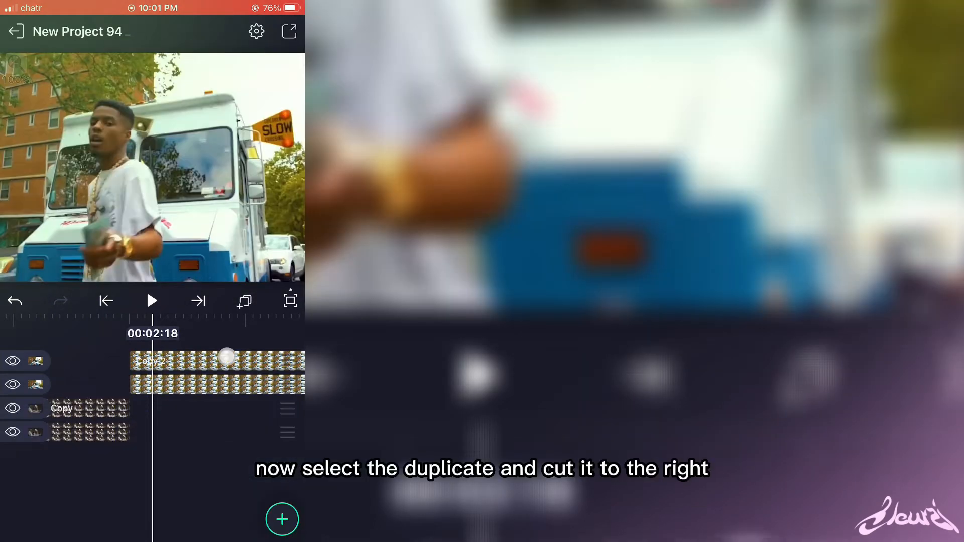
left_click(216, 361)
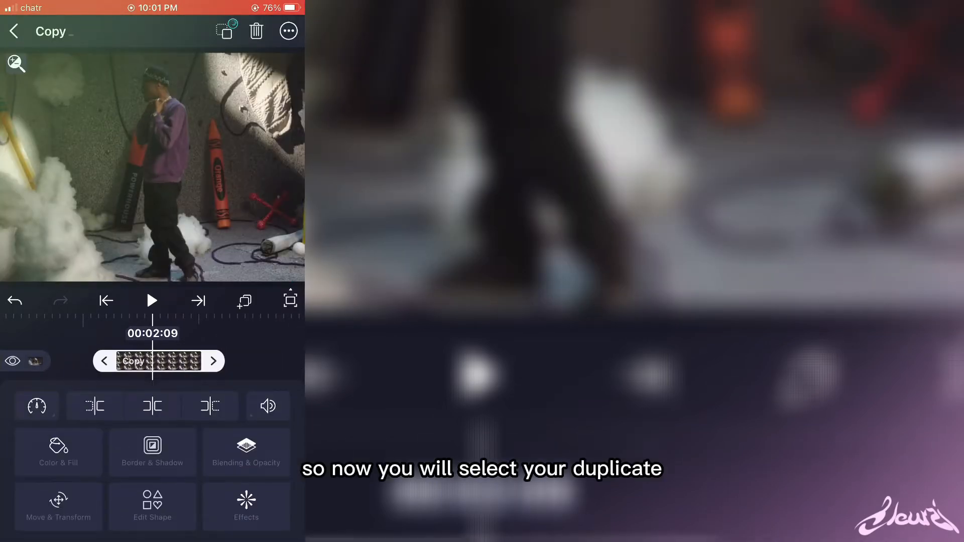
Add a Displacement Map to the first copy, keyframe its Offset, and shape the easing curve.
left_click(245, 507)
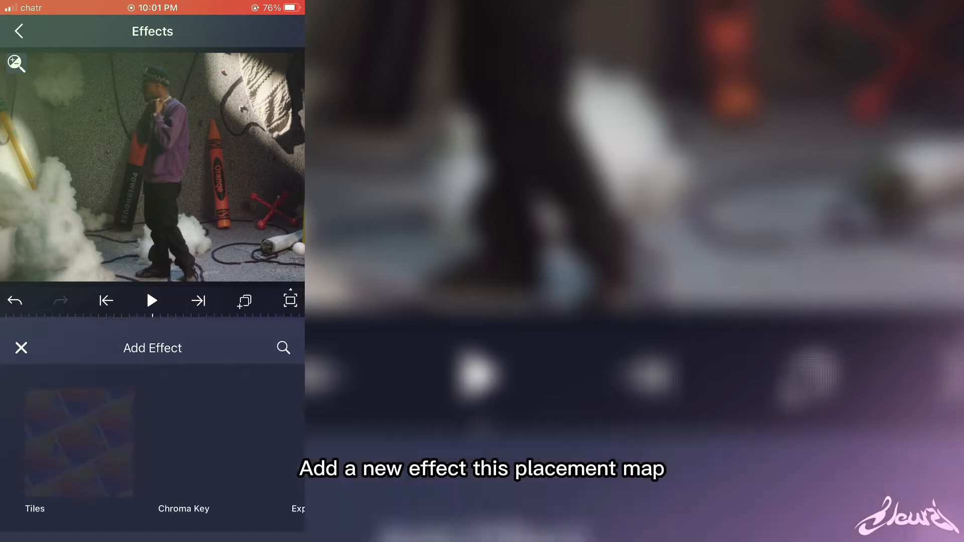
left_click(79, 443)
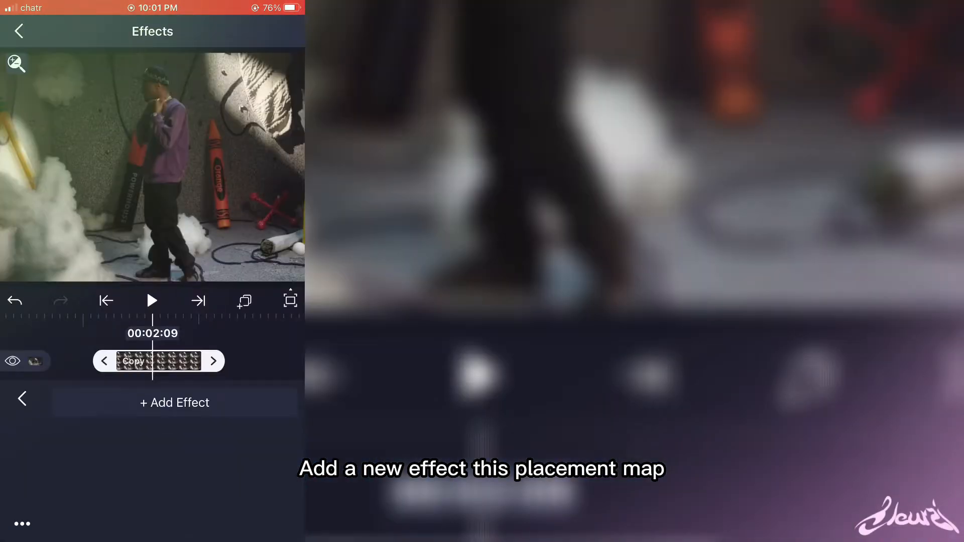
left_click(174, 402)
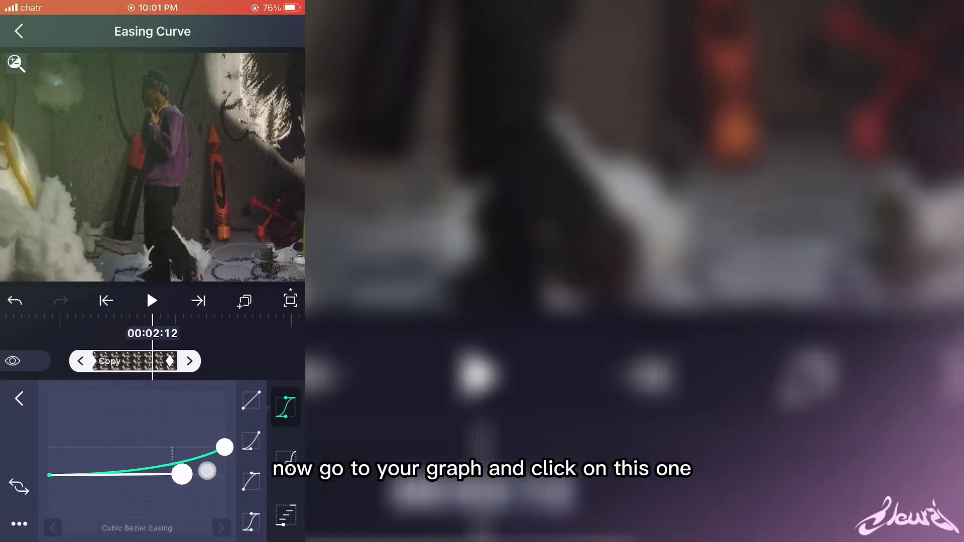
left_click_drag(181, 474, 224, 477)
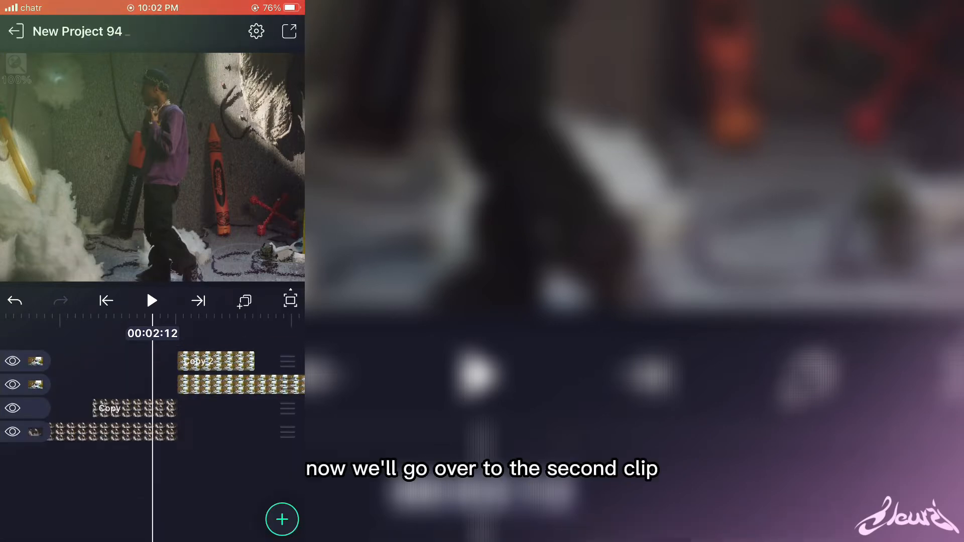
Select Copy 2 and add a Displacement Map effect to it.
left_click(216, 361)
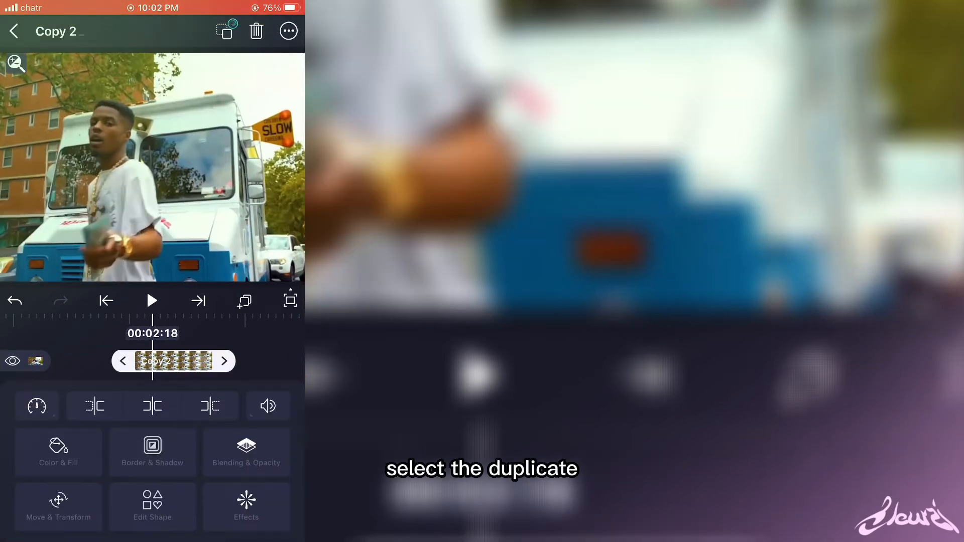
left_click(246, 507)
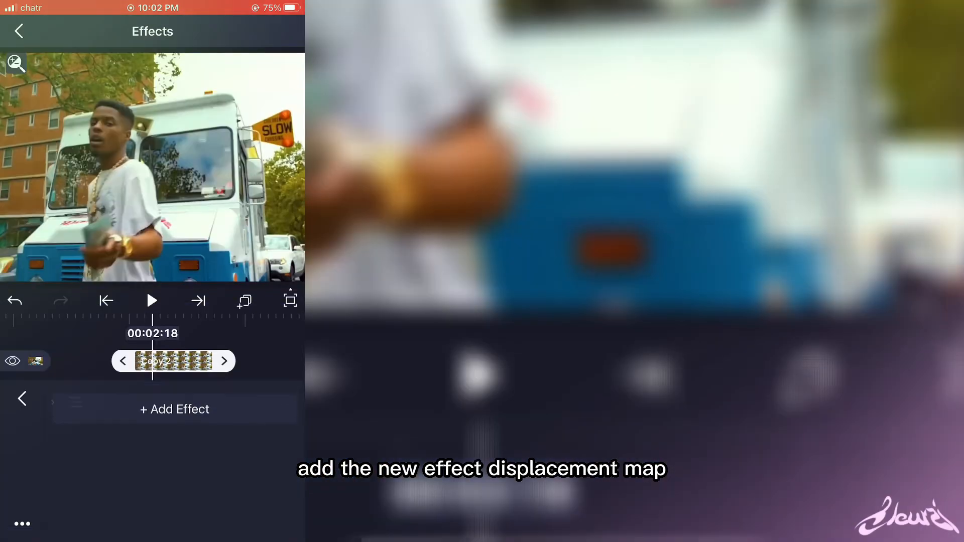
left_click(174, 409)
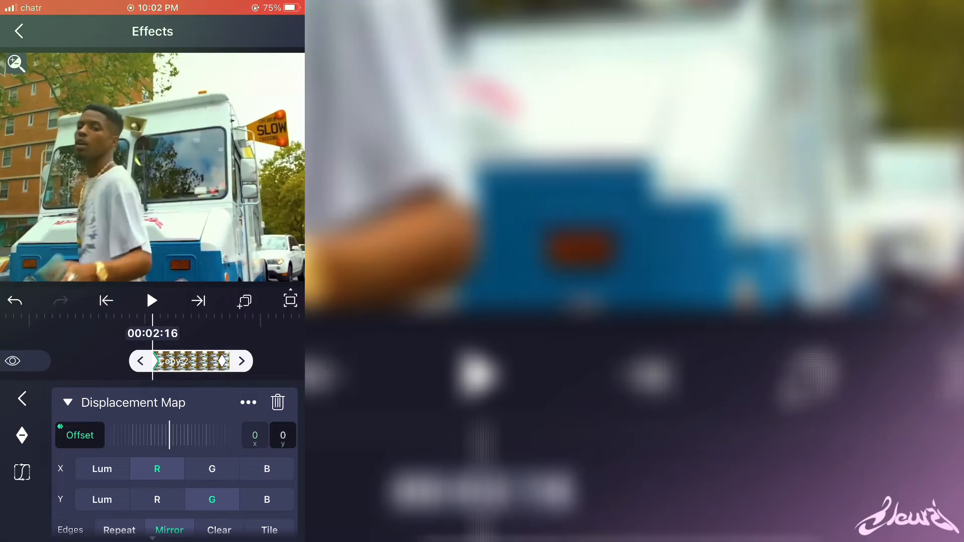
left_click(19, 30)
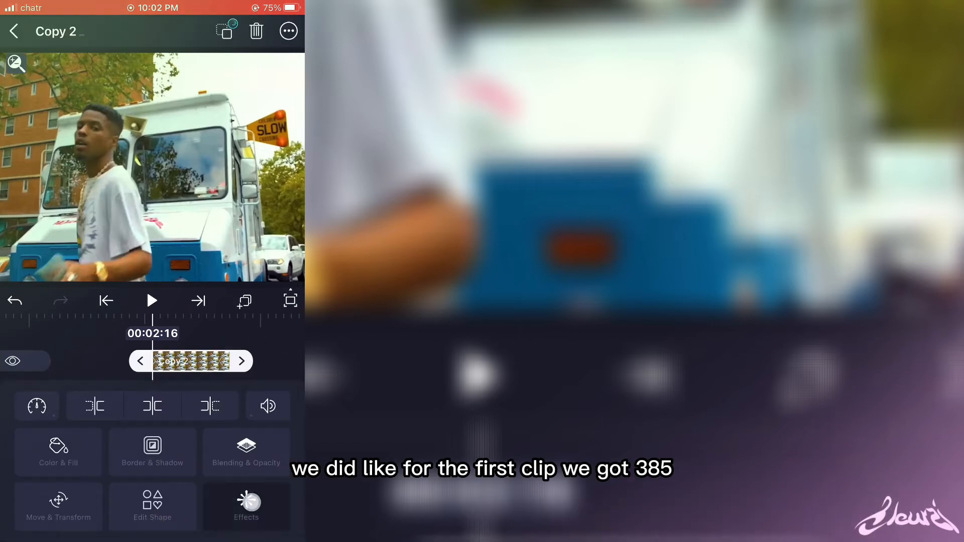
Keyframe Copy 2's Displacement Map offset, dragging the vertical value down to -409.
left_click(246, 507)
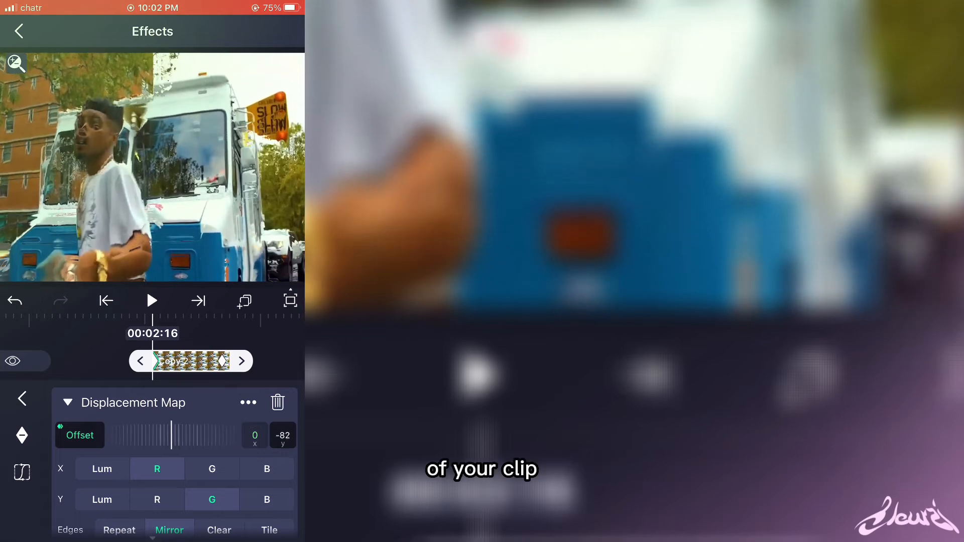
left_click_drag(172, 435, 223, 417)
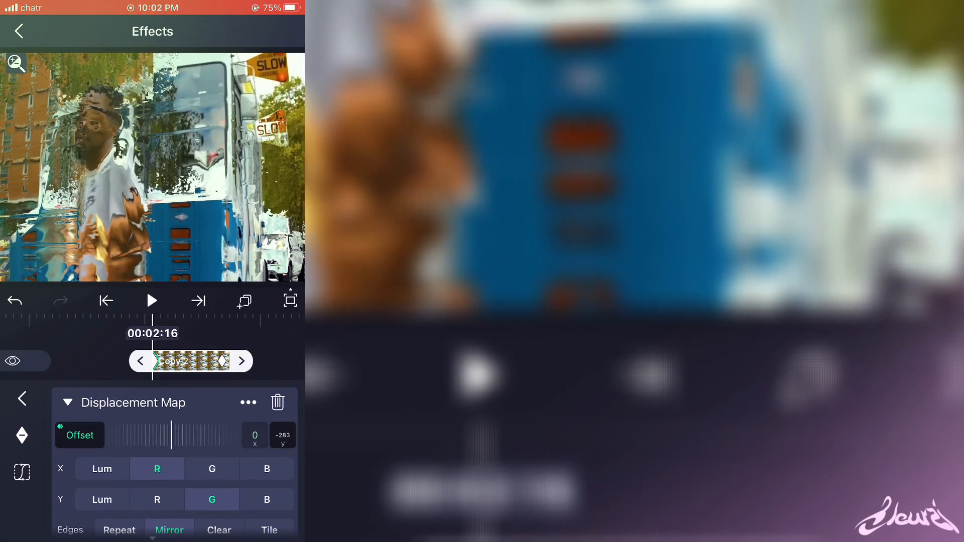
left_click(67, 402)
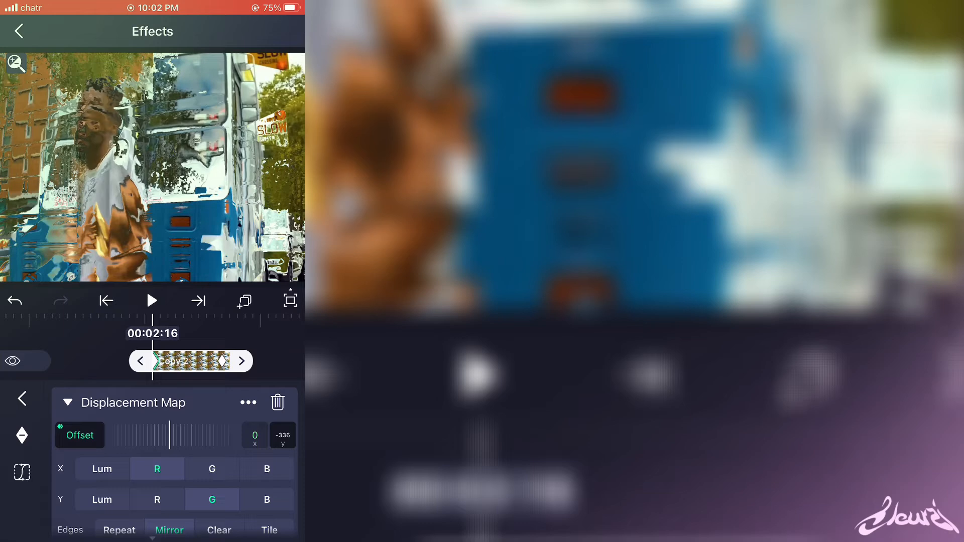
left_click_drag(203, 361, 250, 366)
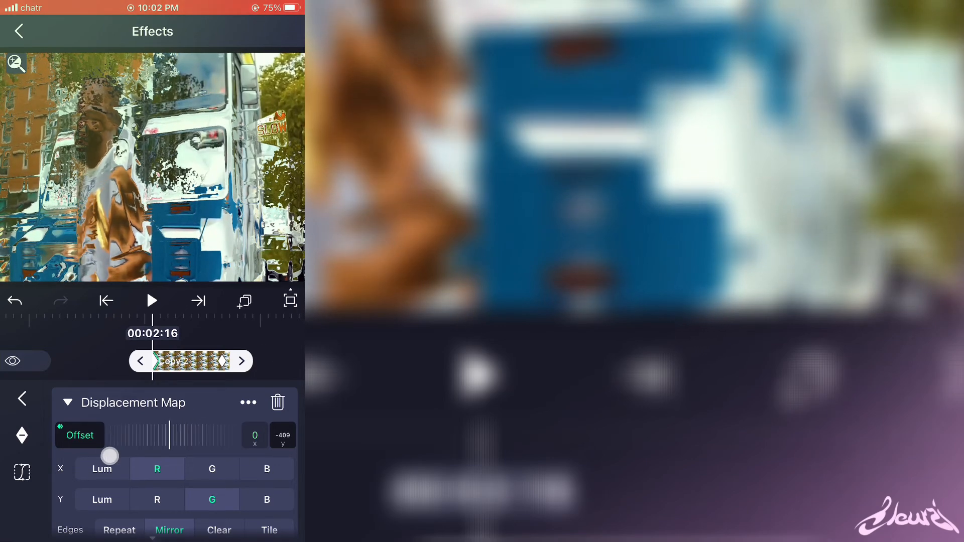
Shape Copy 2's offset easing curve, then return to the project timeline.
left_click_drag(109, 456, 86, 460)
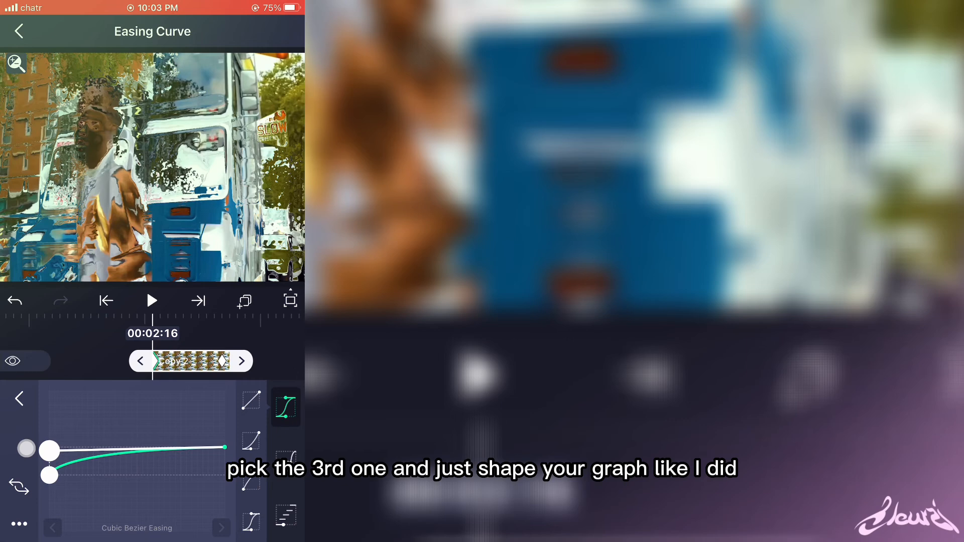
left_click(19, 30)
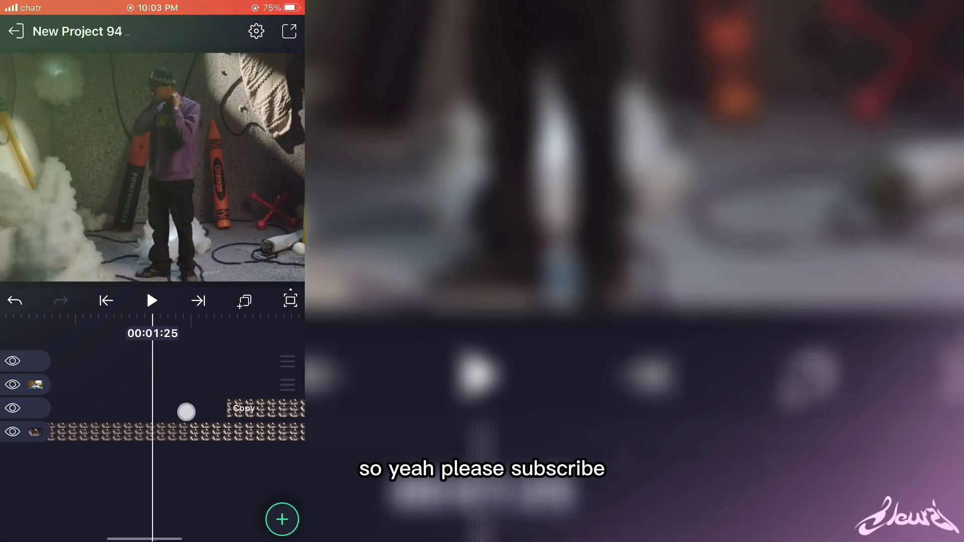
left_click(152, 301)
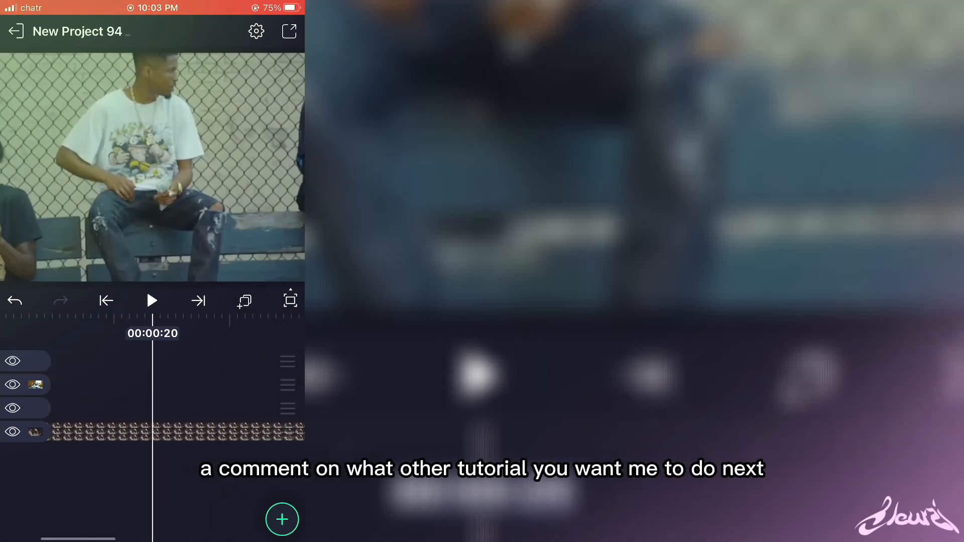
left_click(151, 301)
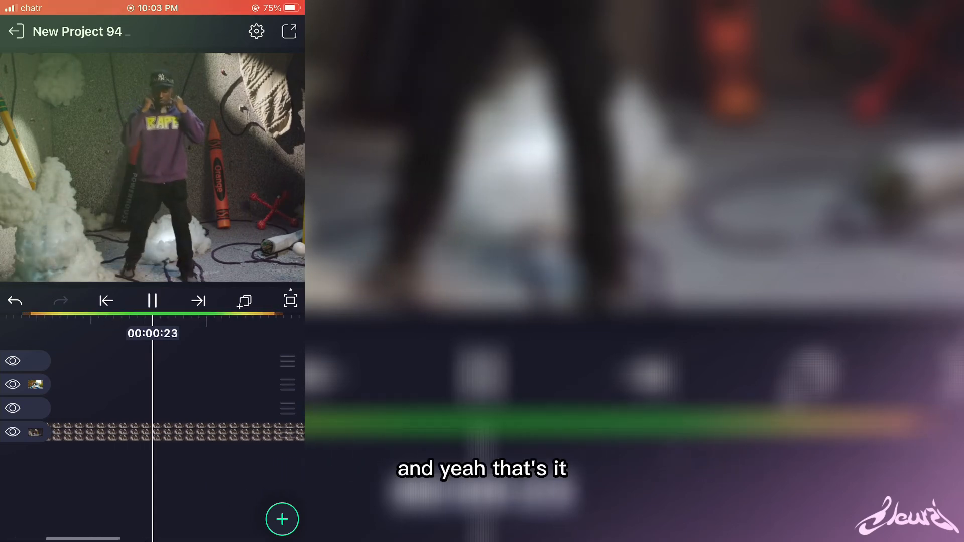